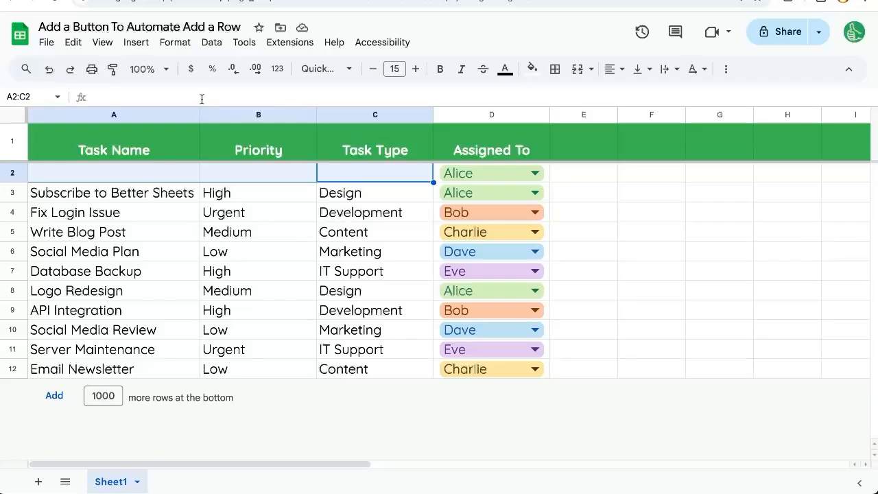
Step: Select cell B2 and open the Extensions menu to reach Apps Script
left_click(258, 172)
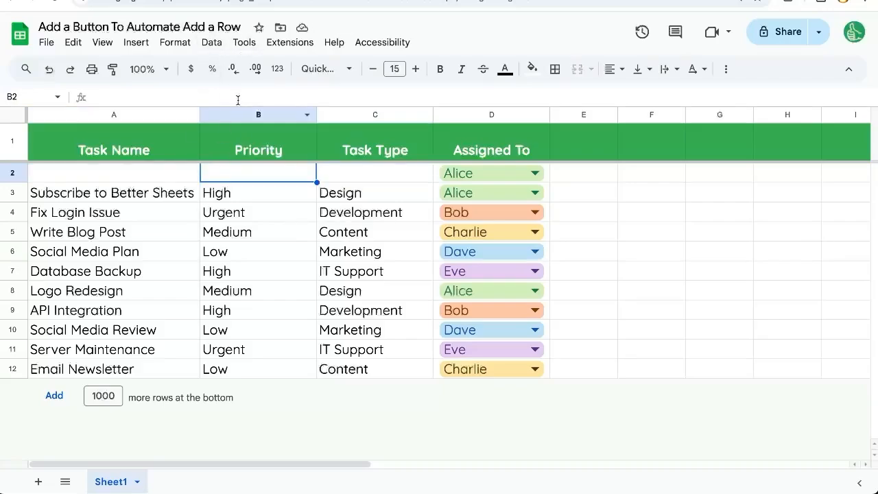
left_click(289, 41)
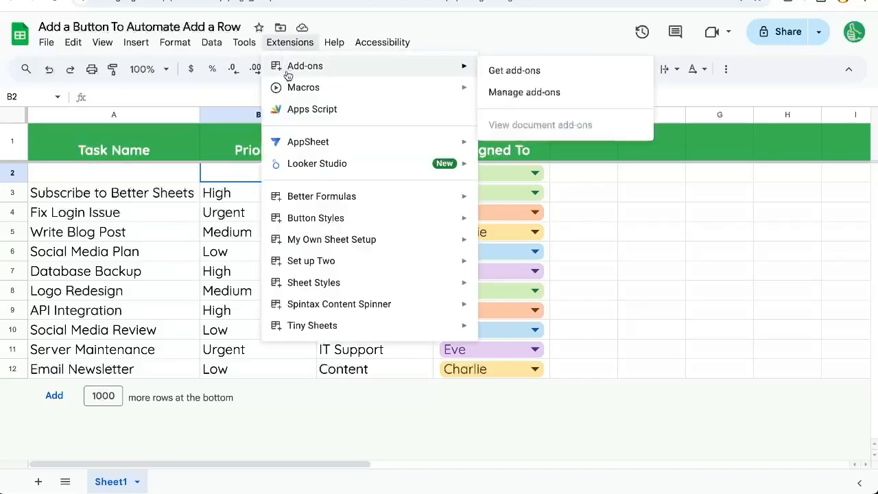
mouse_move(327, 120)
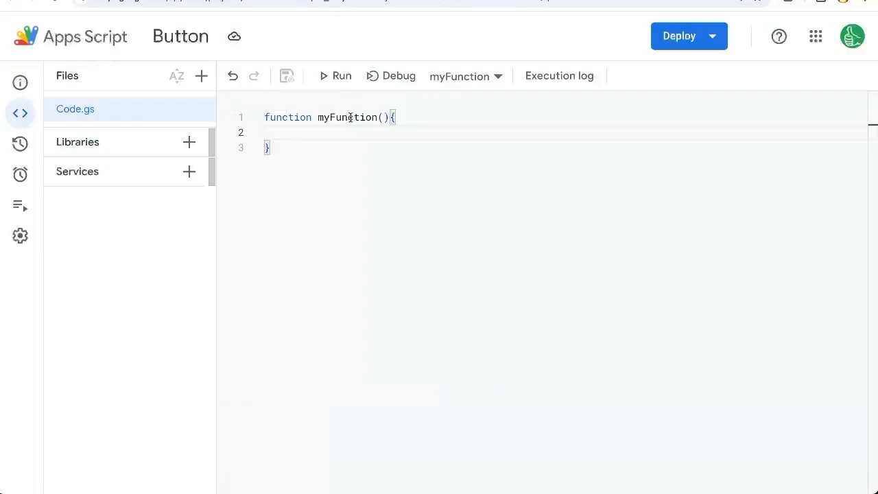
Step: Rename myFunction to addAlice and start SpreadsheetApp.getActiveSheet().insertRowsBefore(2)
type("addA")
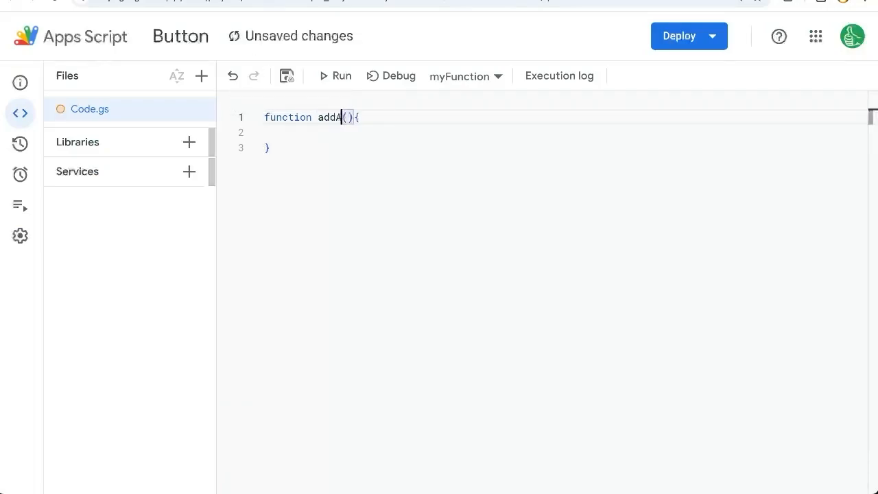
type("lice")
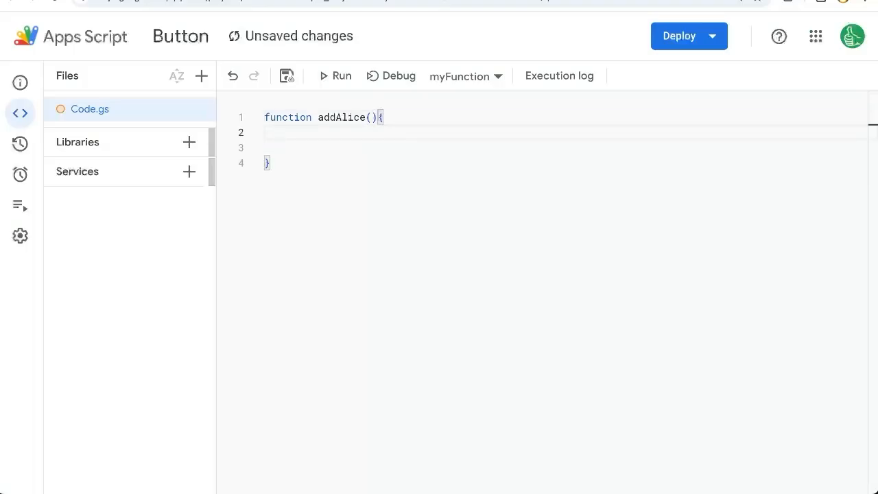
type("SpreadsheetApp.ge")
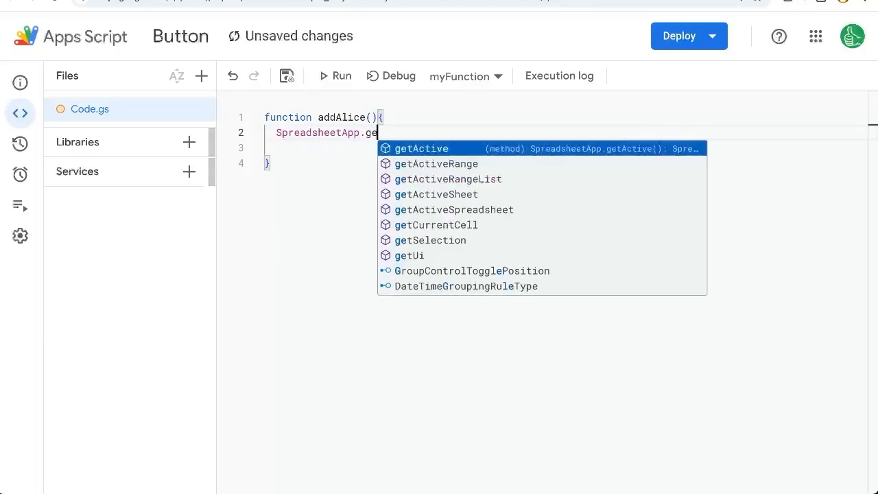
left_click(436, 194)
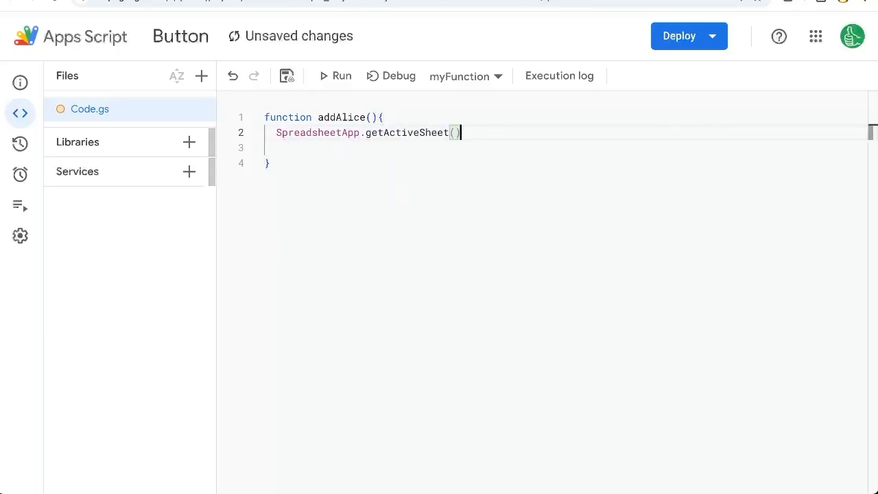
type(".insertRowsBefore")
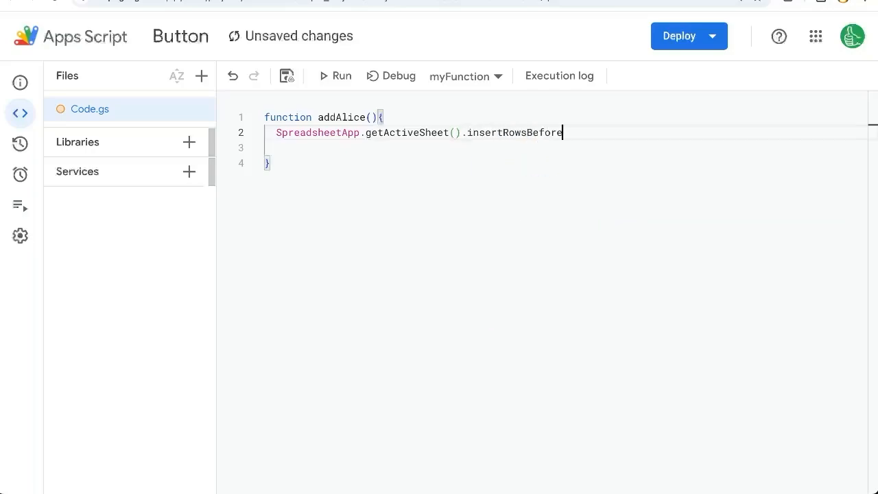
type("(2")
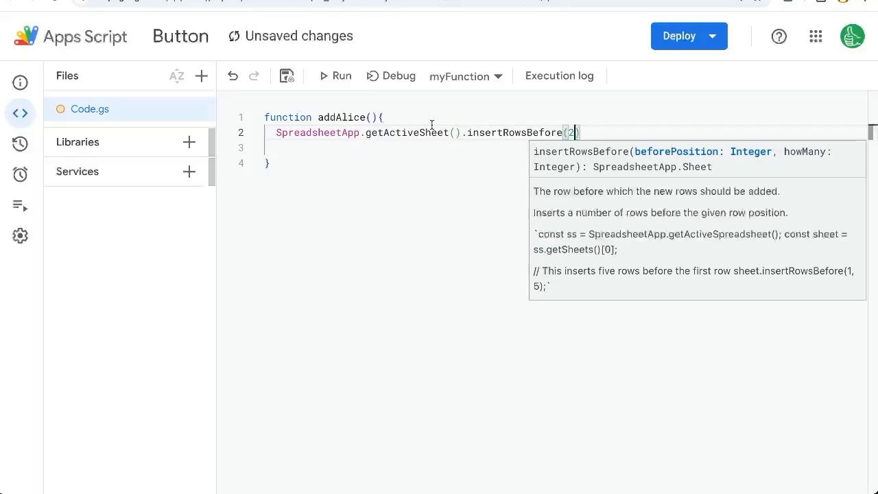
double_click(511, 132)
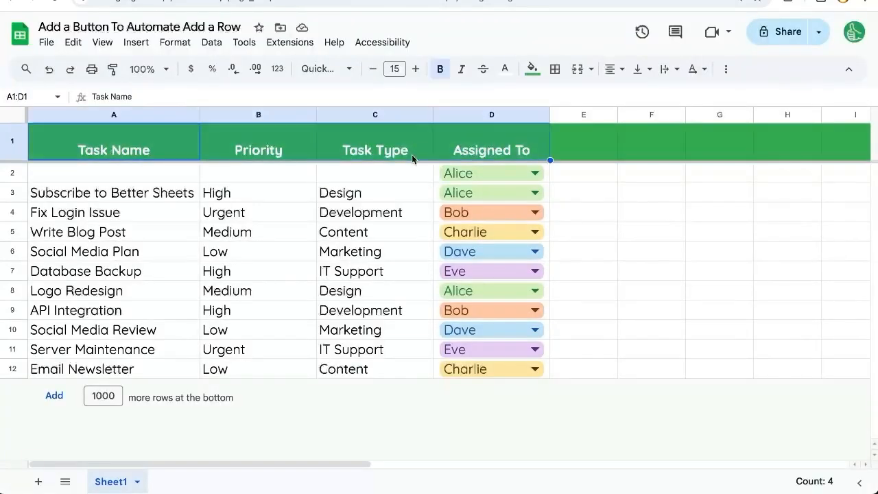
left_click(113, 173)
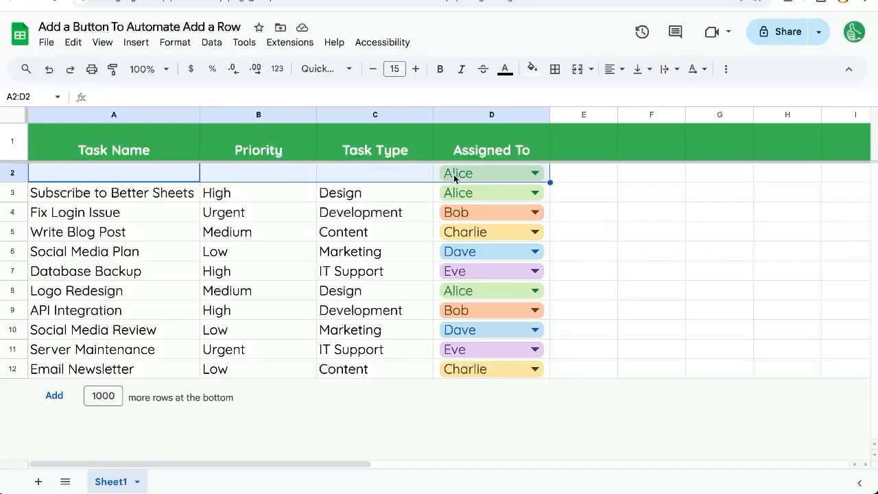
left_click(114, 172)
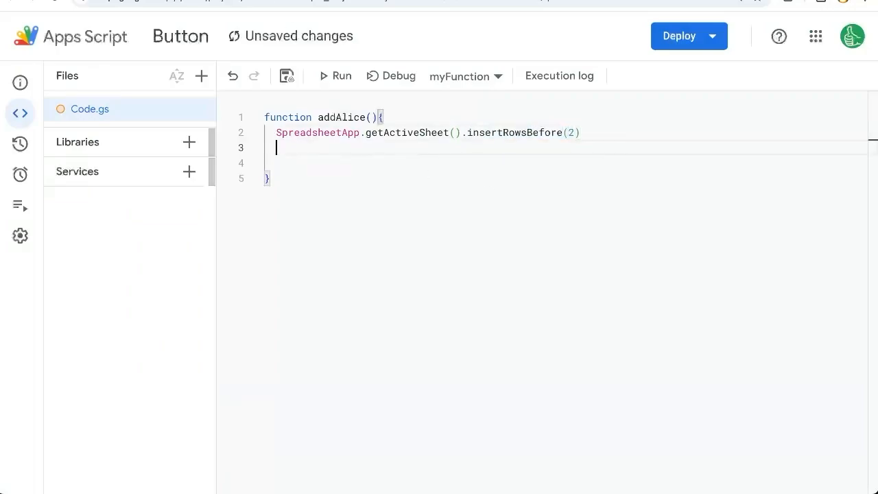
Step: Add getActiveSheet().getRange(2,4,1,1).setValue("Alice") to addAlice, fix insertRowBefore, and run it
type("SpreadsheetApp.")
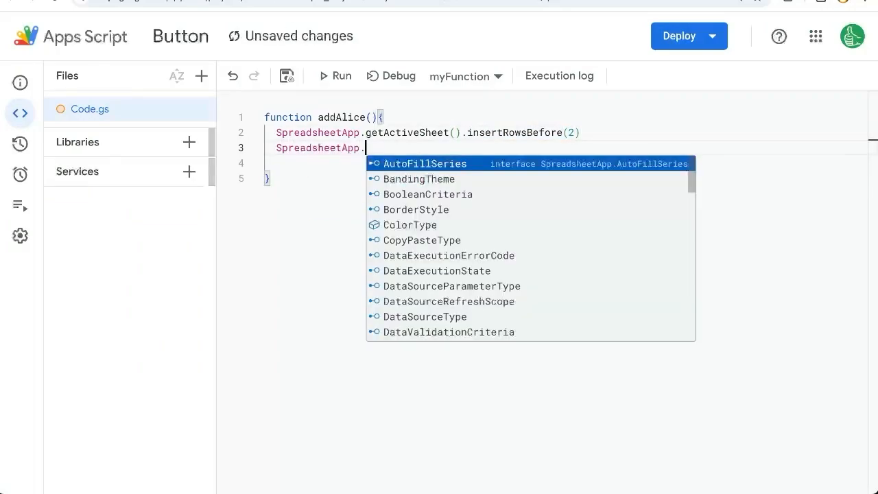
type("get")
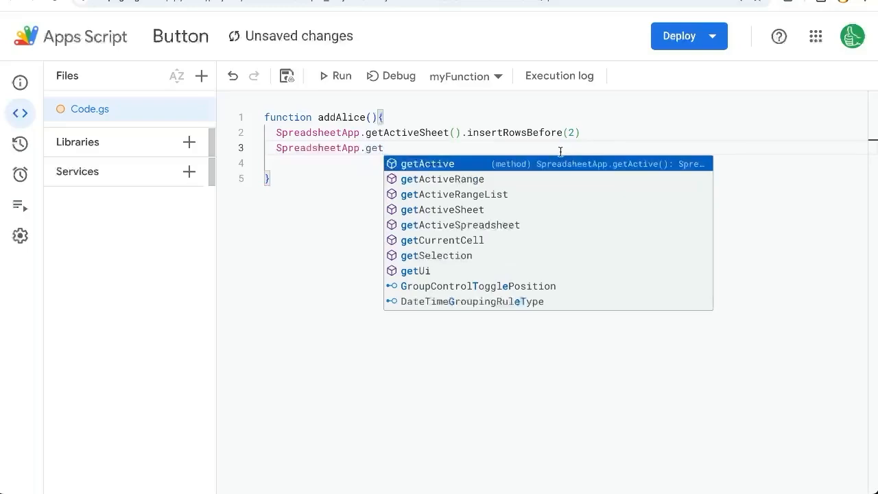
left_click(442, 209)
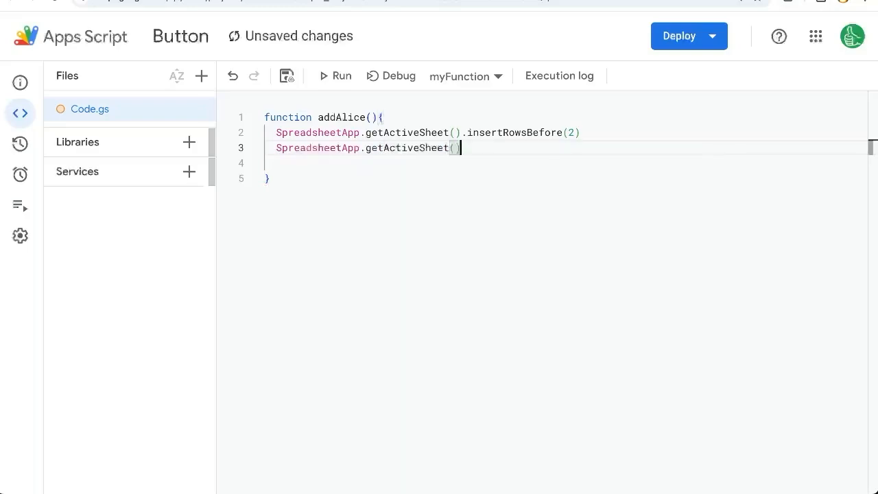
type(".getRange(2")
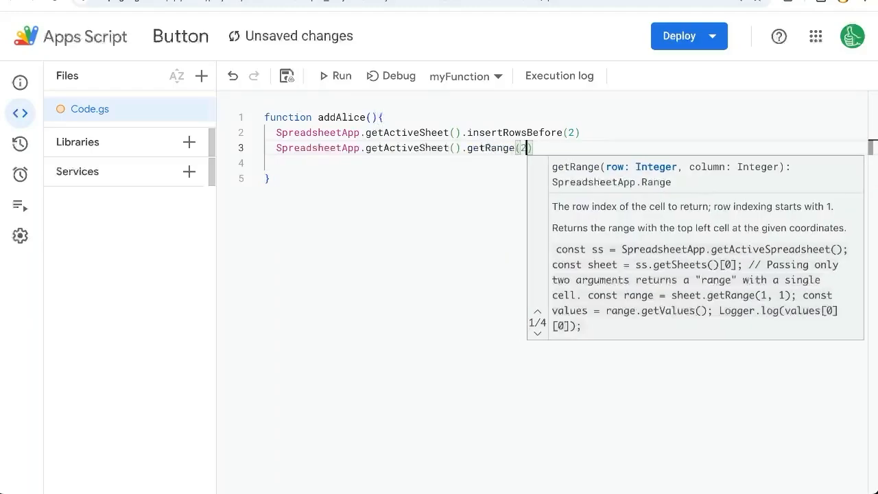
type(",4,1,1")
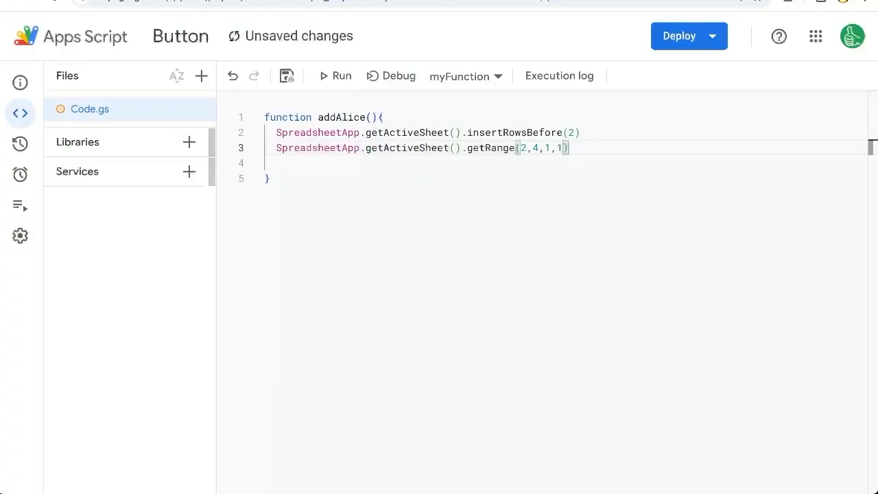
type(".setValue(\"Alice")
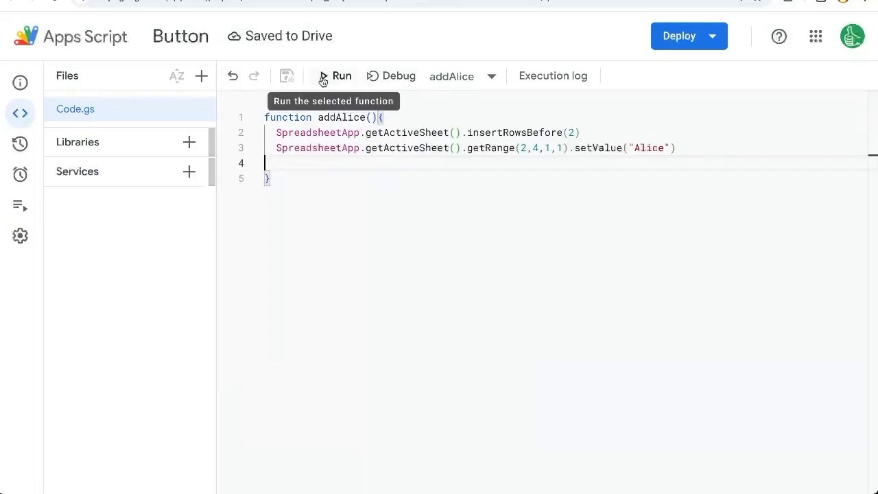
left_click(334, 75)
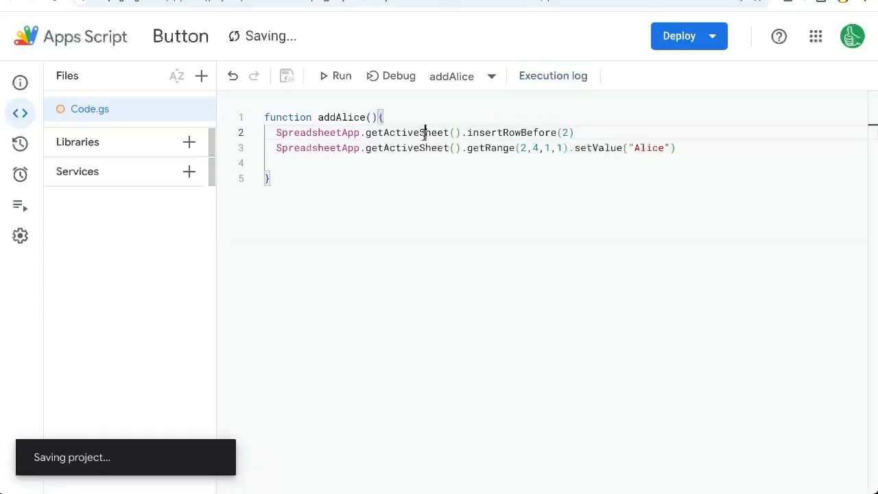
left_click(334, 76)
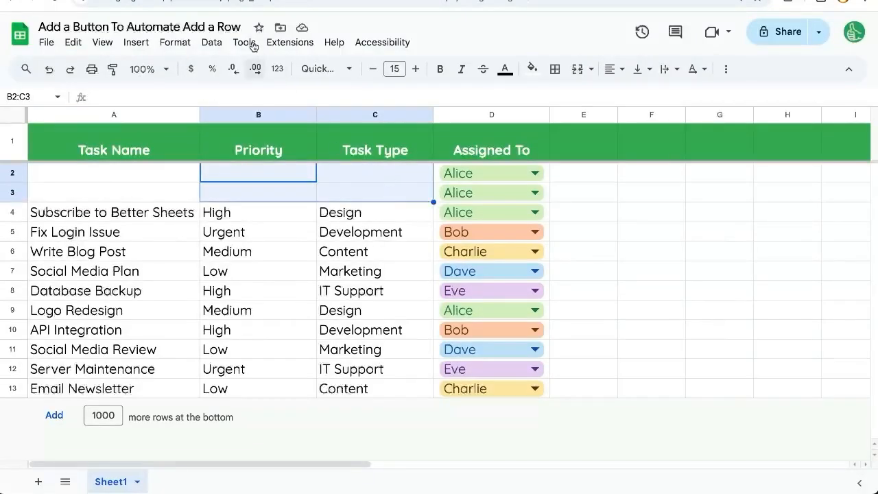
Step: Draw a button shape labelled ALICE in a new drawing and insert it into the sheet
left_click(135, 42)
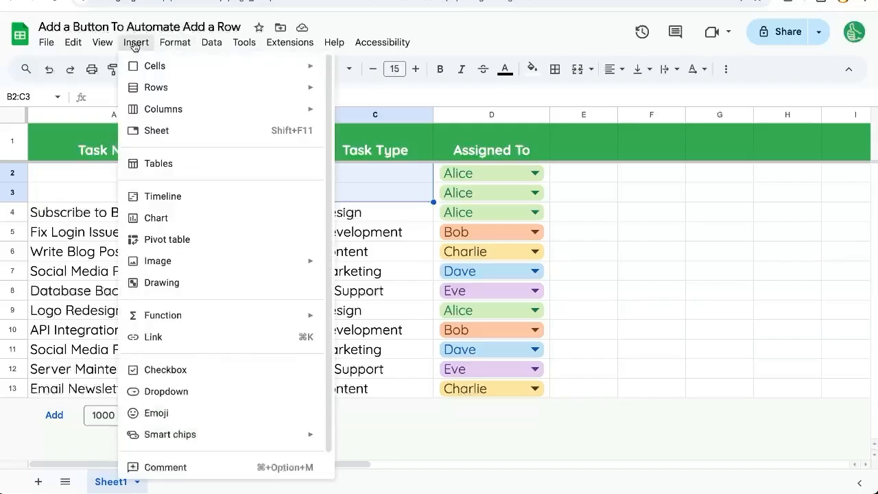
left_click(161, 282)
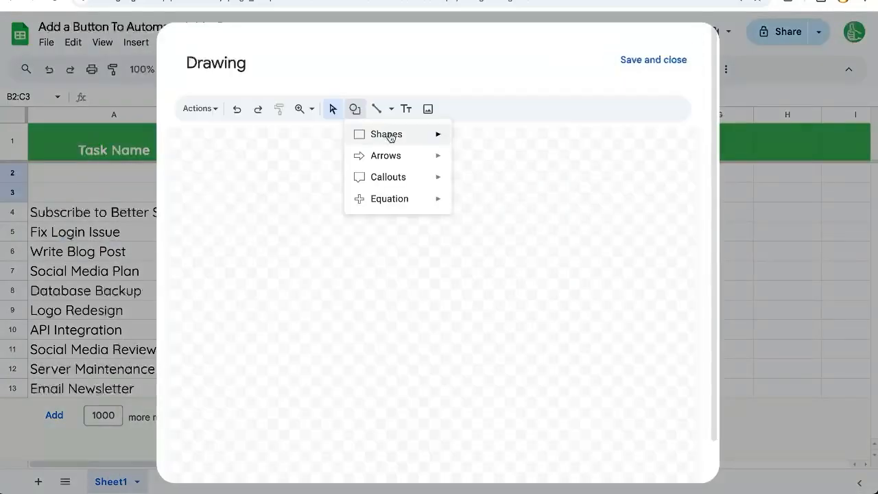
left_click_drag(270, 220, 376, 300)
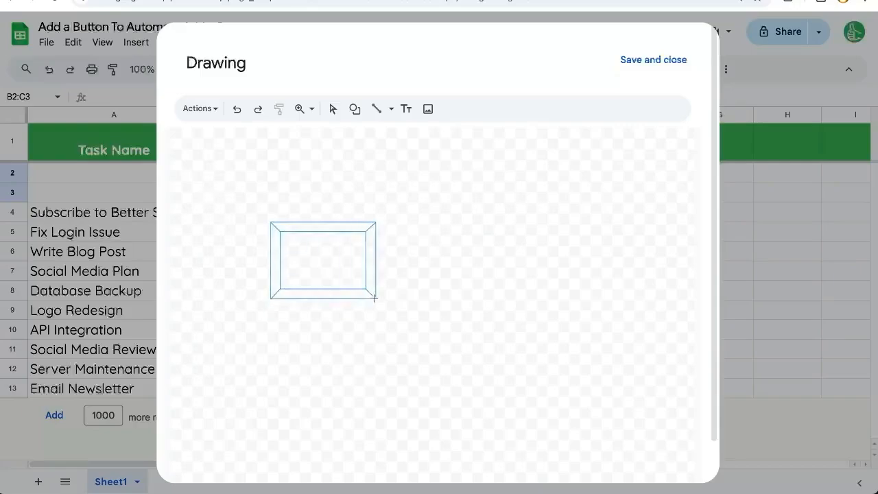
type("a")
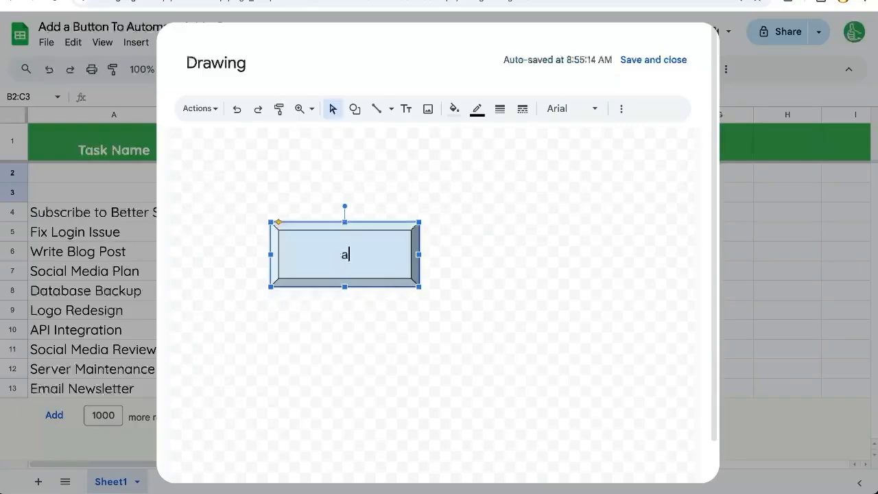
left_click(454, 108)
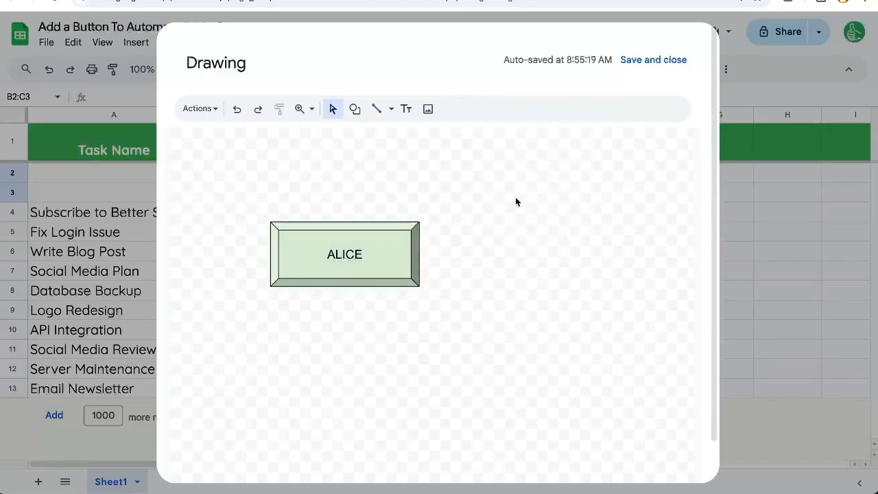
left_click(652, 60)
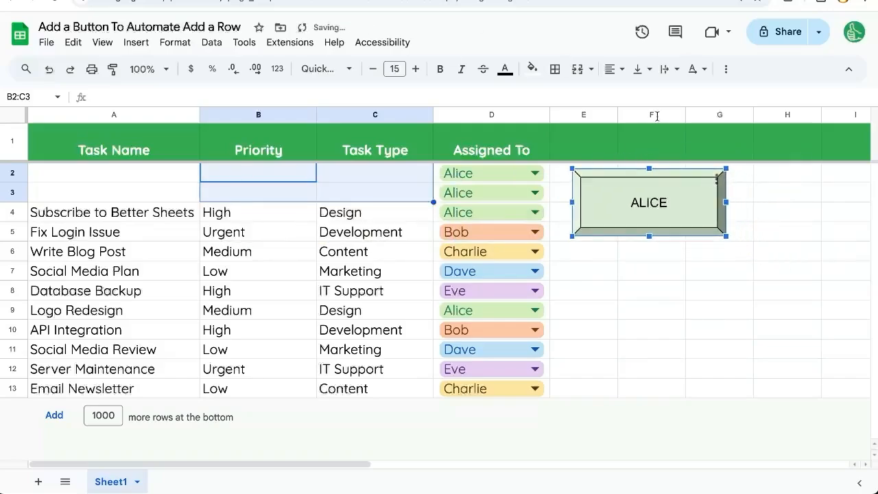
Step: Assign addAlice to the ALICE button and click it to add an Alice row
left_click(720, 177)
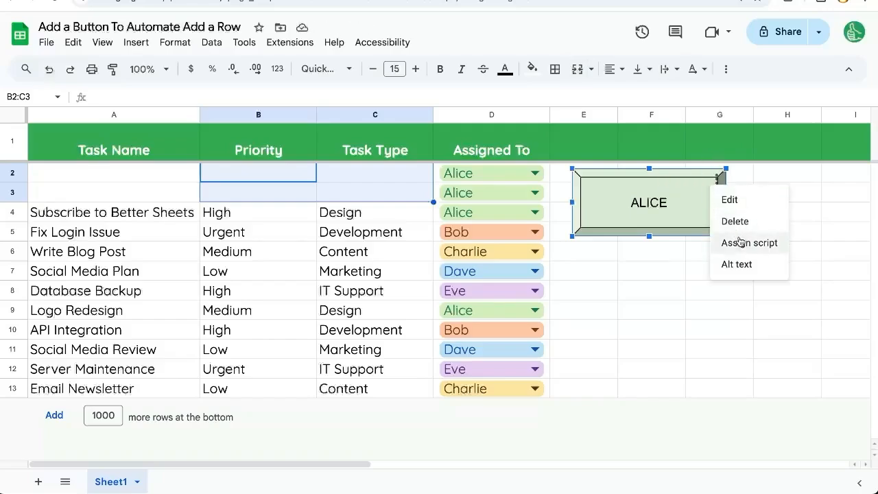
left_click(748, 242)
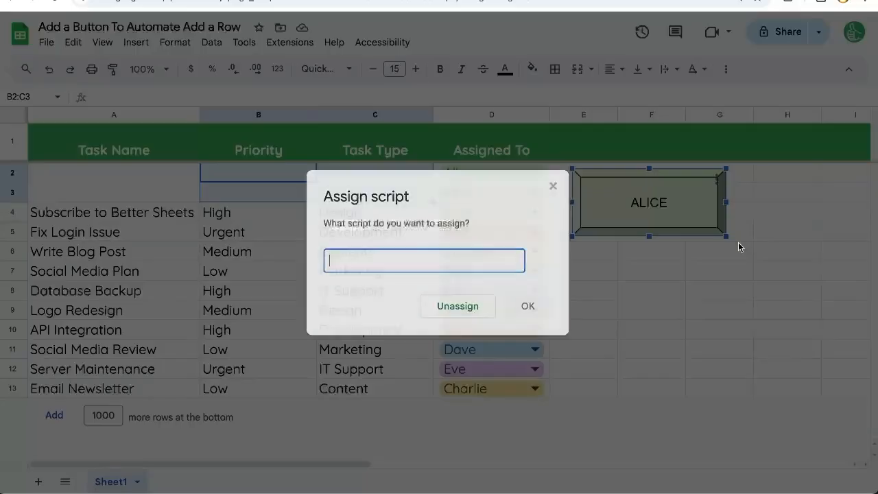
type("addAlice")
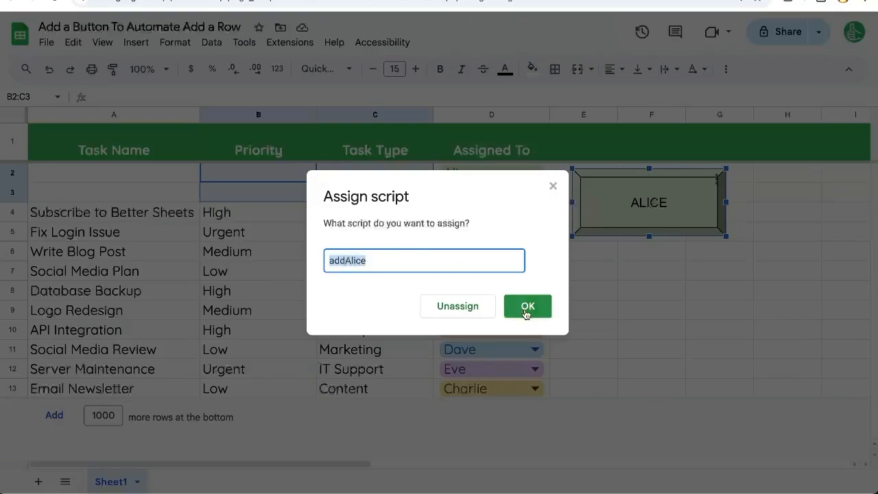
left_click(526, 306)
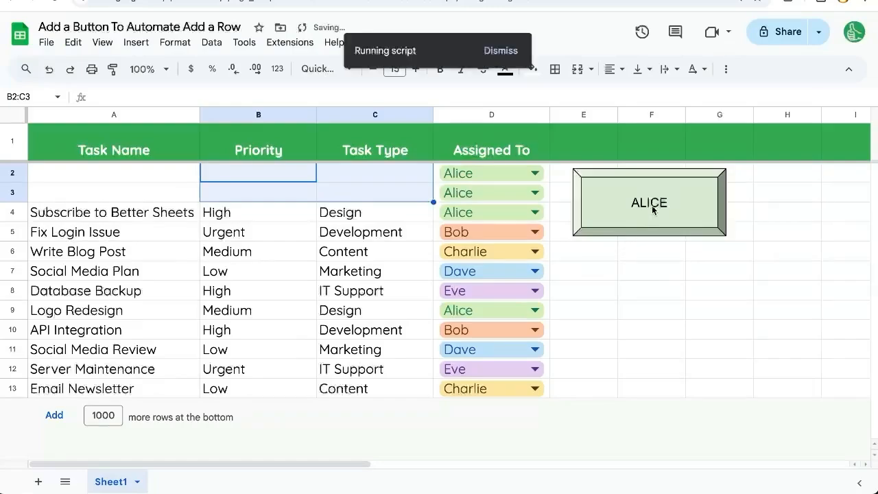
left_click(648, 202)
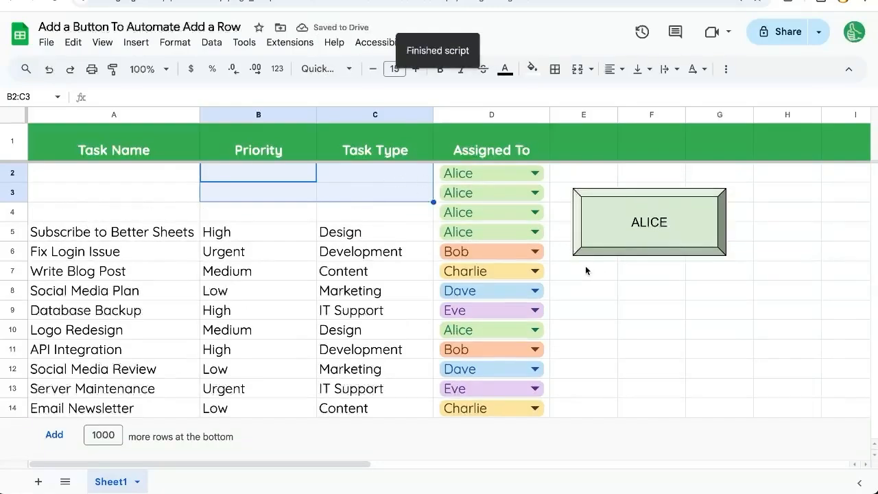
Step: Insert a new Dave button drawing into the sheet
left_click(136, 42)
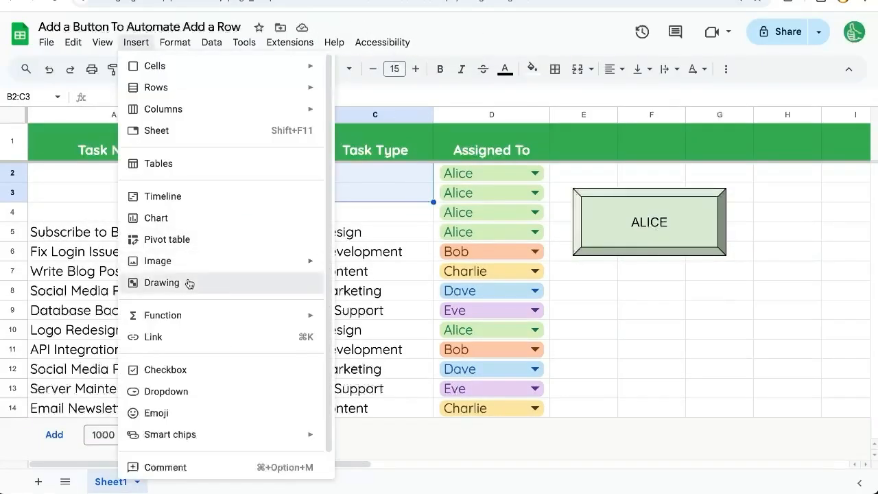
left_click(162, 283)
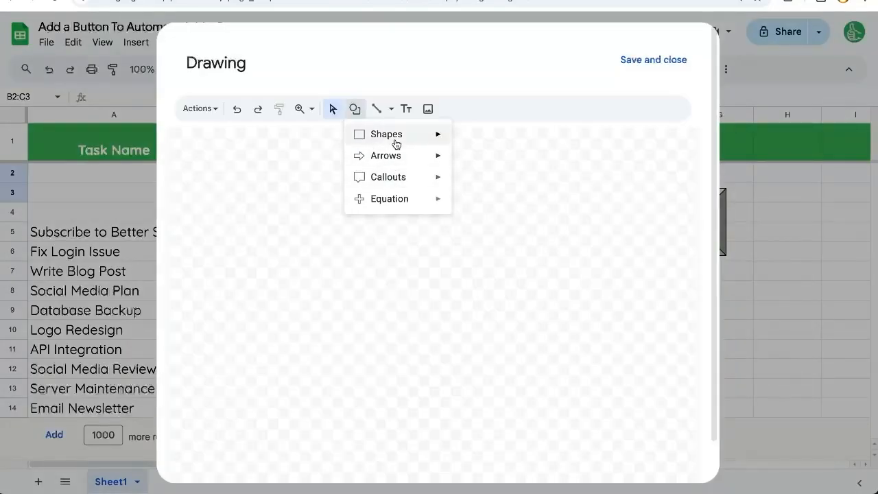
left_click(653, 60)
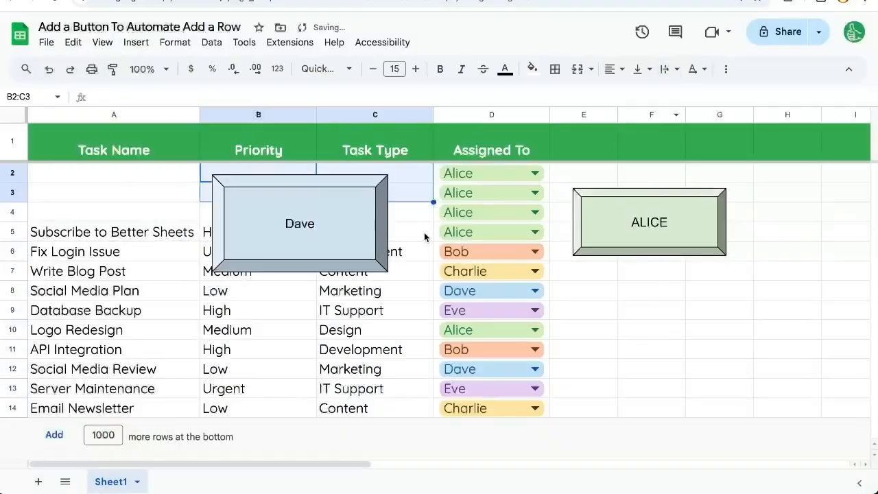
Step: Move the Dave button below ALICE and shrink it to match ALICE's size
left_click(300, 223)
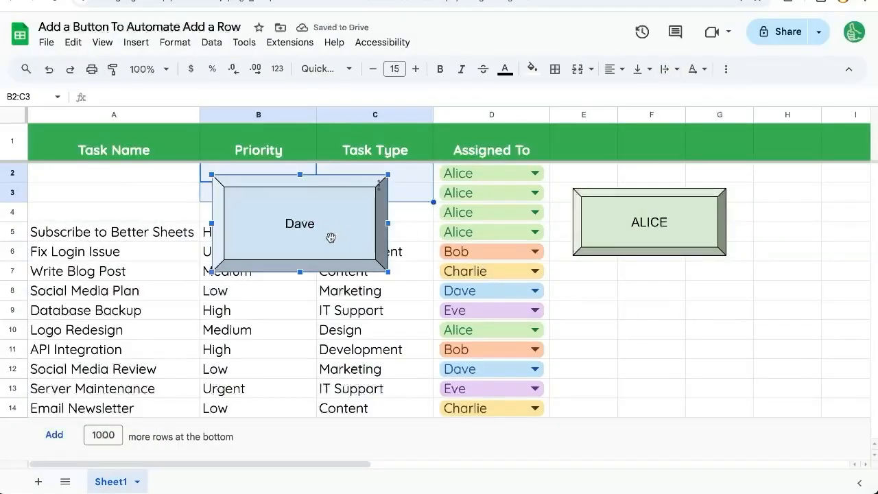
left_click_drag(300, 223, 666, 308)
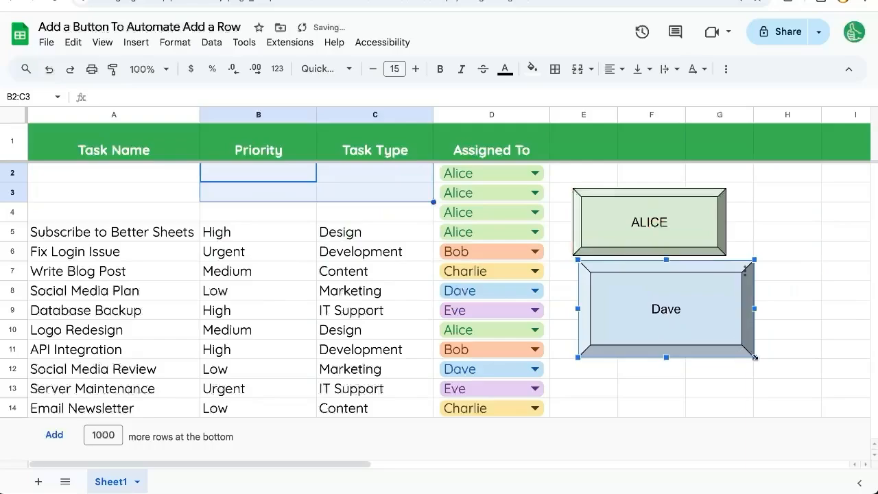
left_click_drag(753, 357, 712, 335)
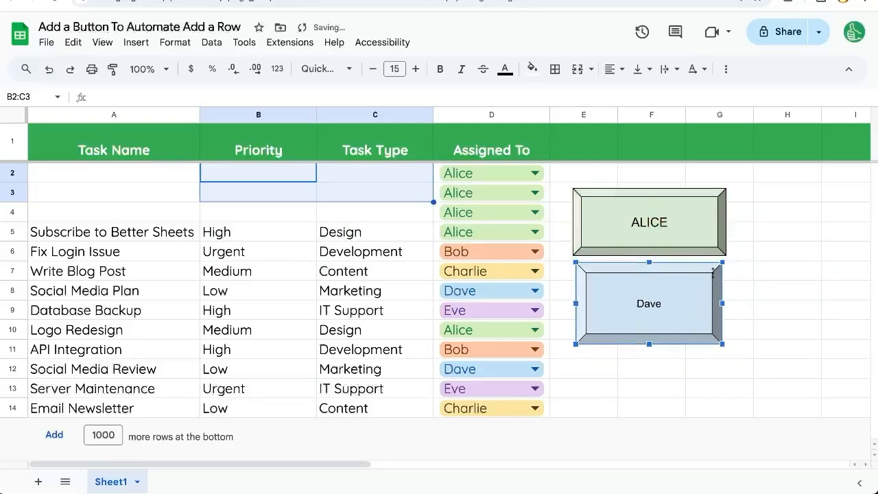
left_click(289, 42)
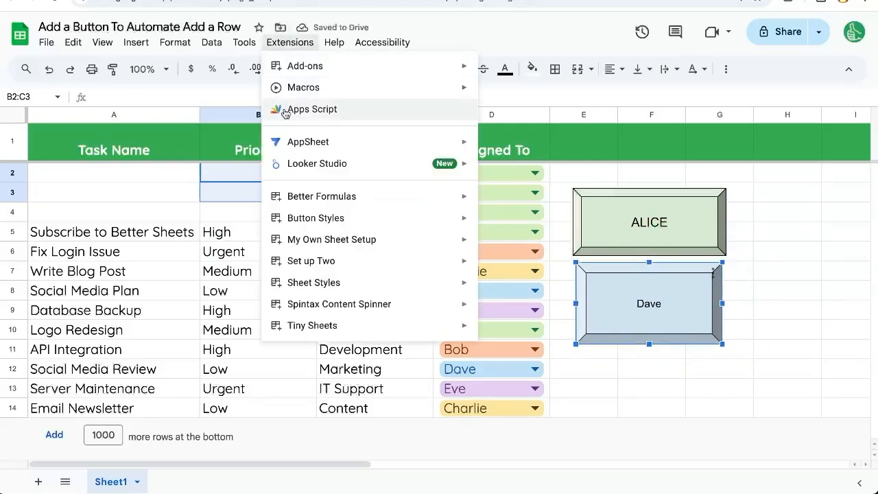
Step: Change addDave's setValue from "Alice" to "Dave" and save the script
left_click(312, 109)
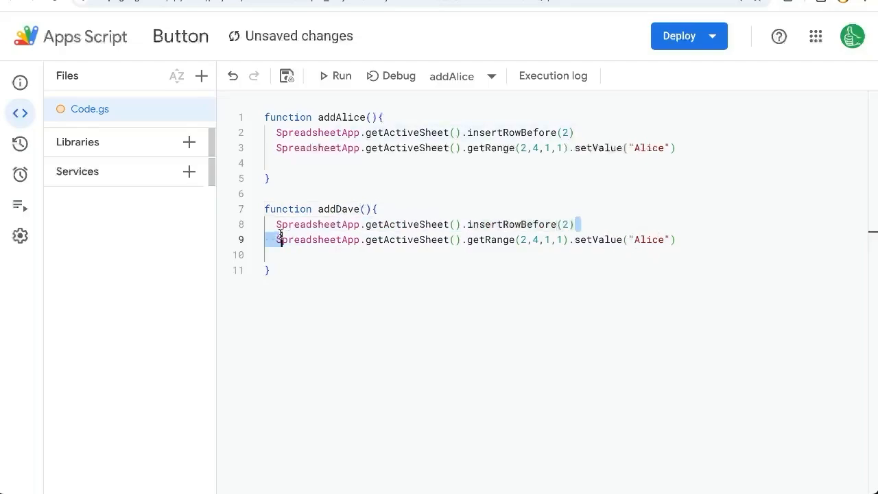
type("Dave")
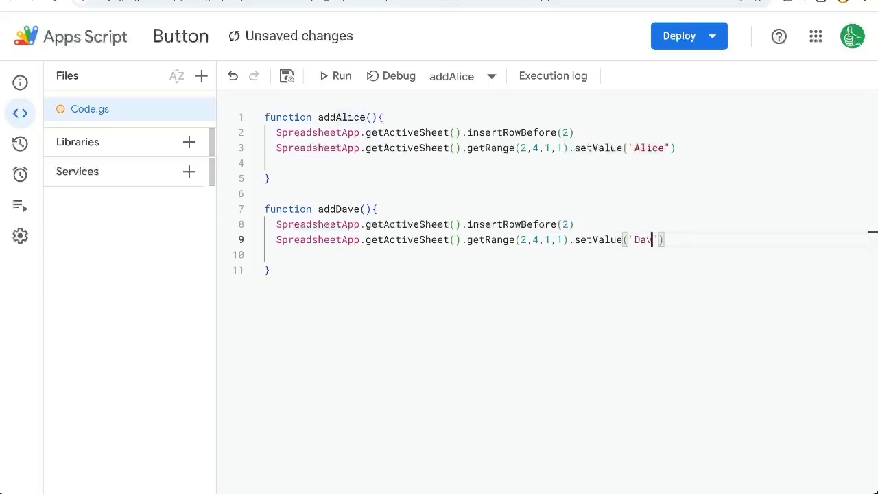
key("ctrl+s")
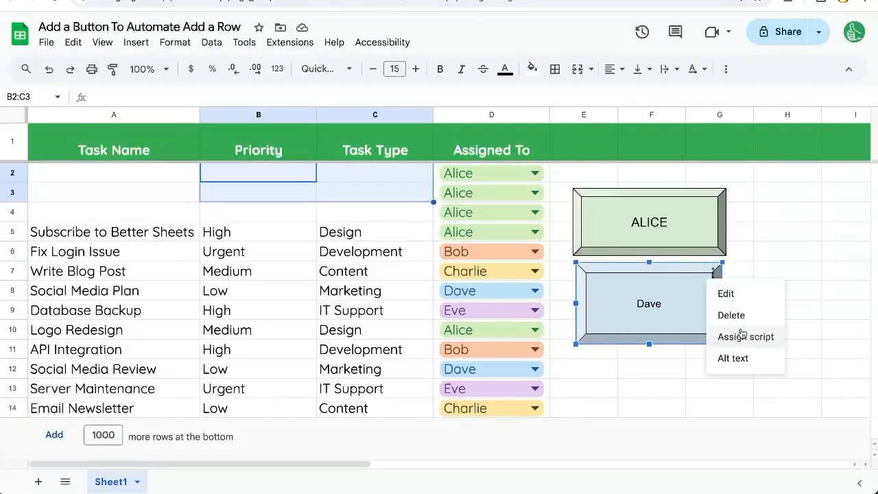
Step: Assign addDave to the Dave button and click it to insert a Dave row
left_click(745, 336)
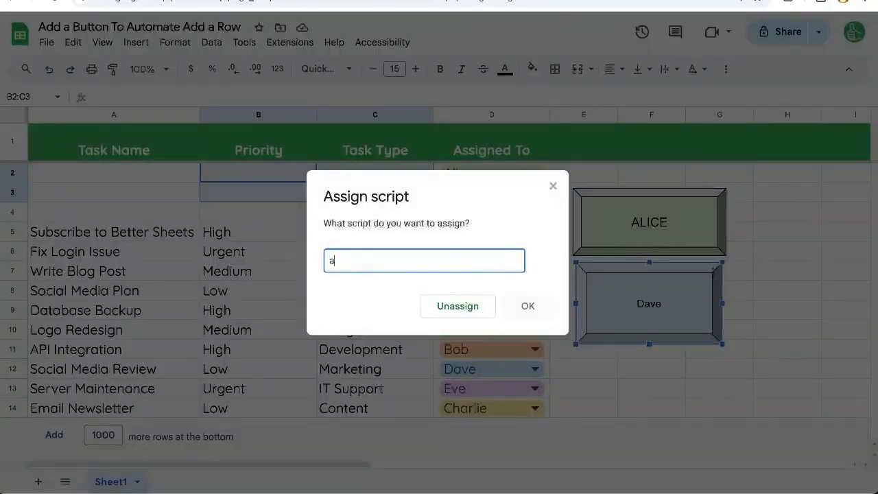
left_click(527, 306)
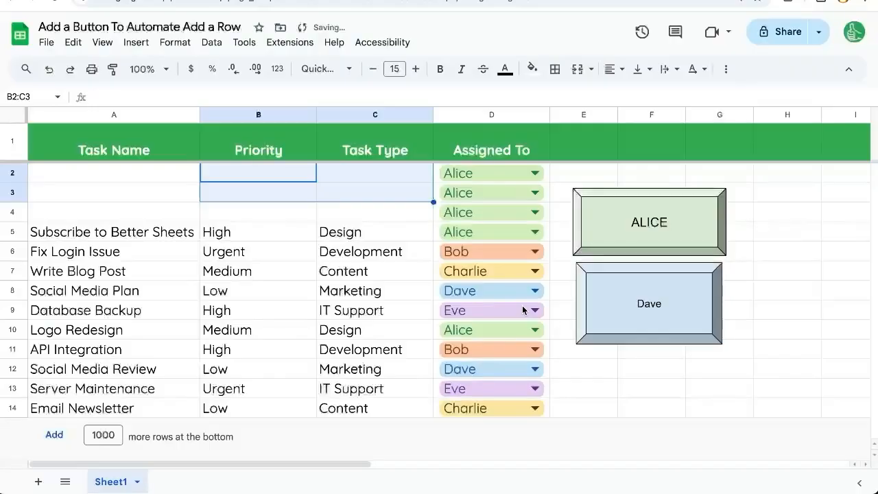
left_click(648, 303)
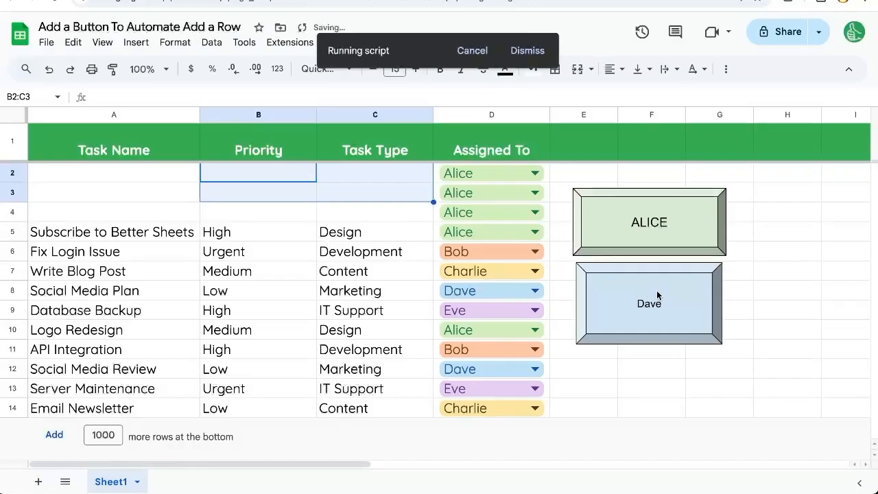
left_click(648, 304)
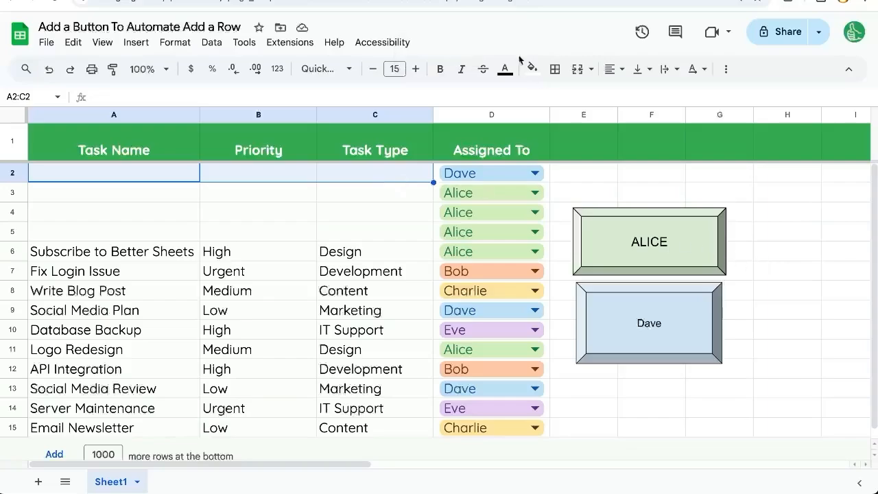
mouse_move(271, 250)
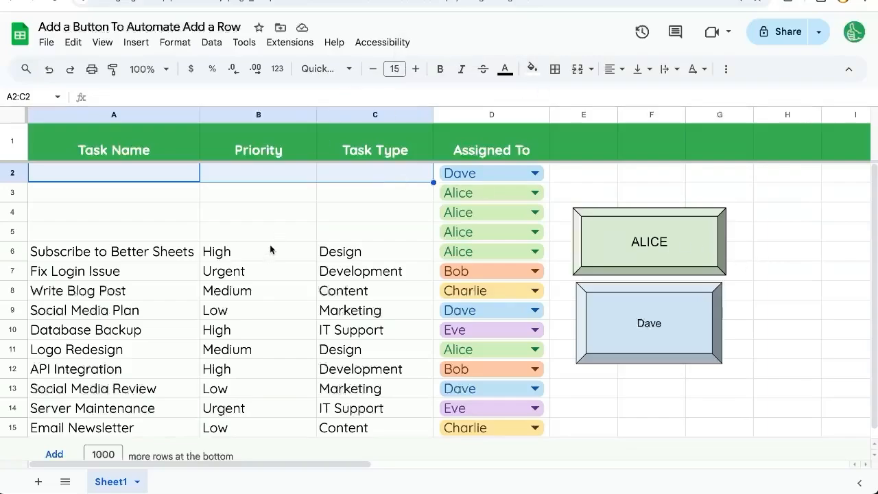